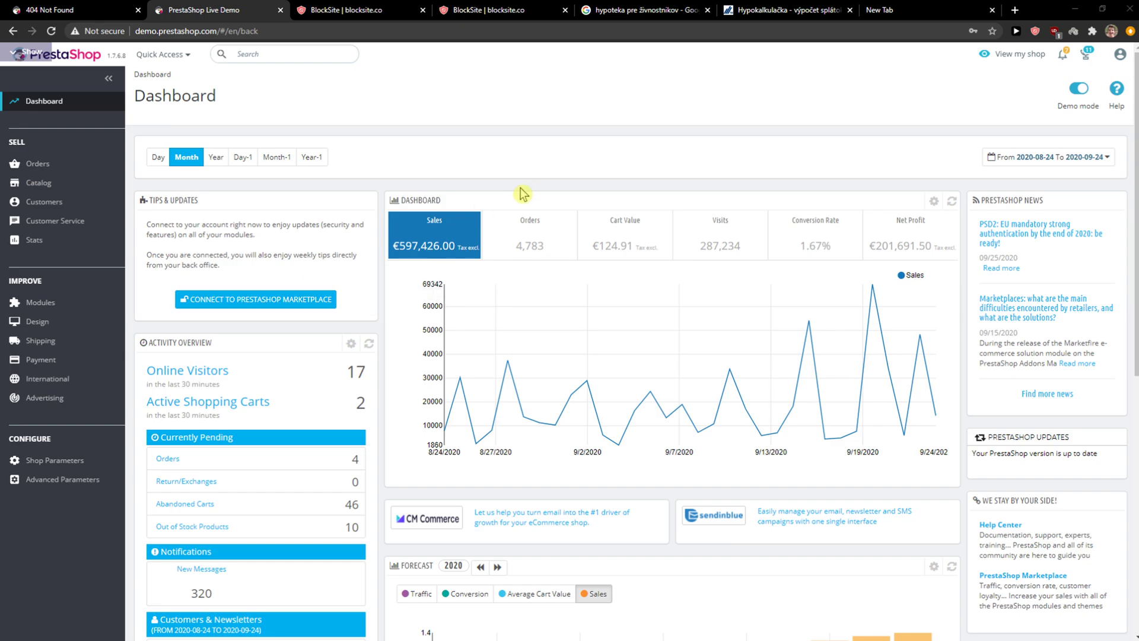
pyautogui.moveTo(514, 194)
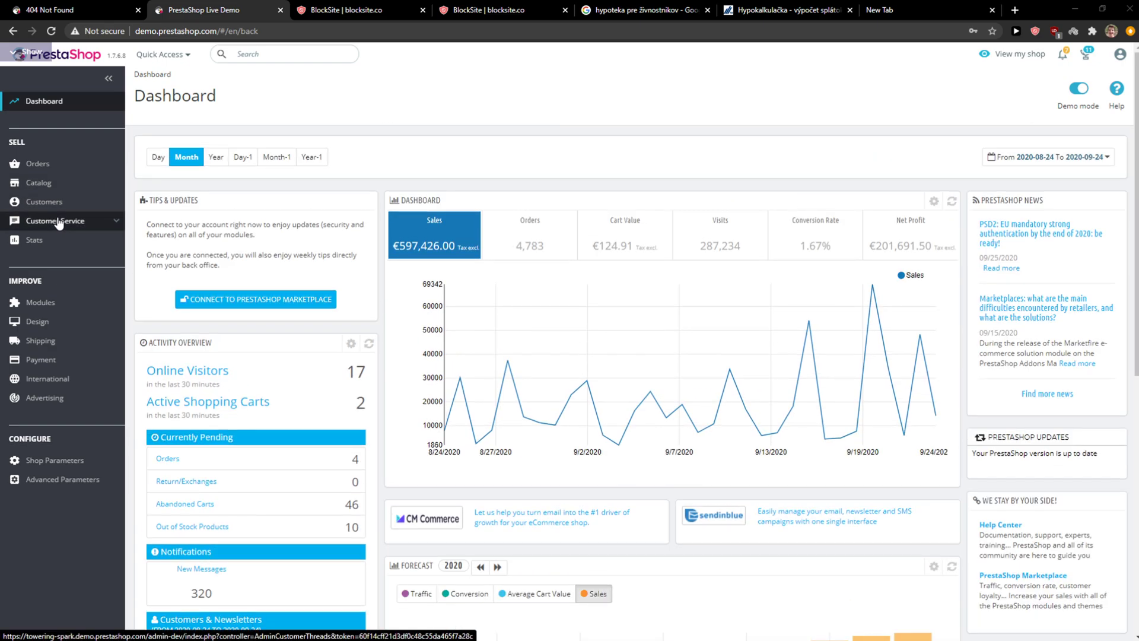
# Reach the Pages Configuration screen under Design > Theme & Logo.
pyautogui.click(55, 221)
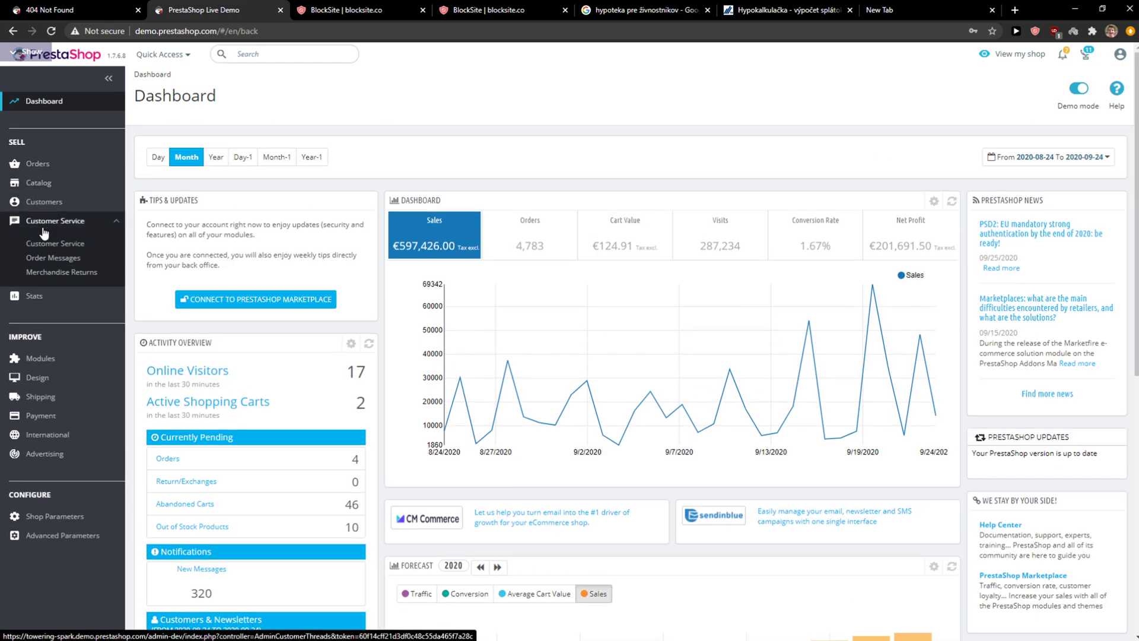
pyautogui.moveTo(38, 162)
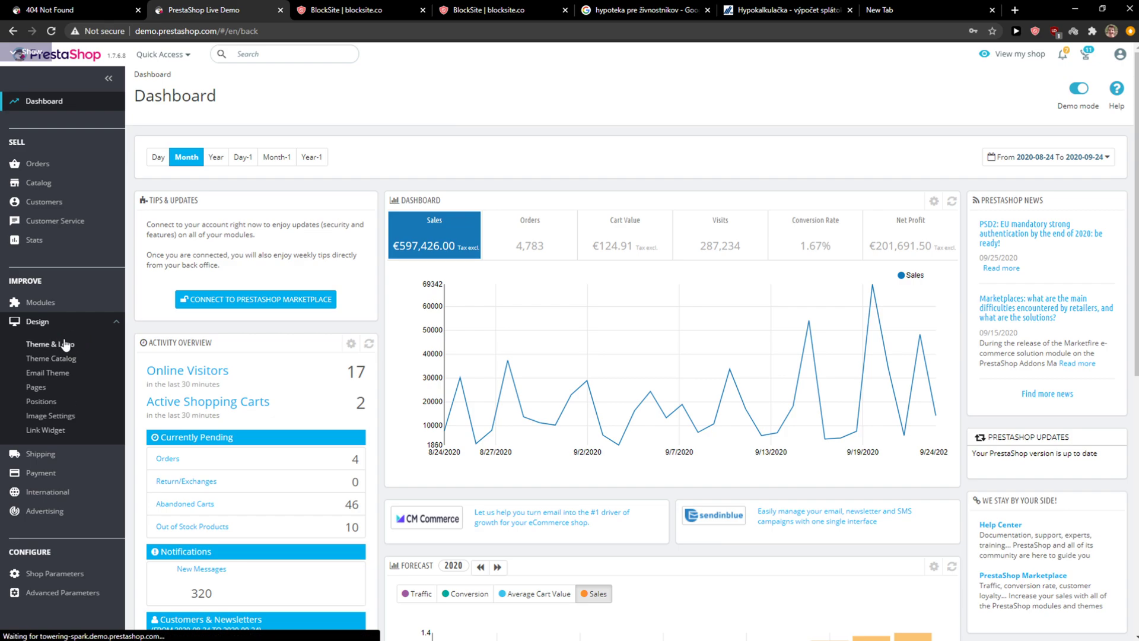
pyautogui.click(50, 347)
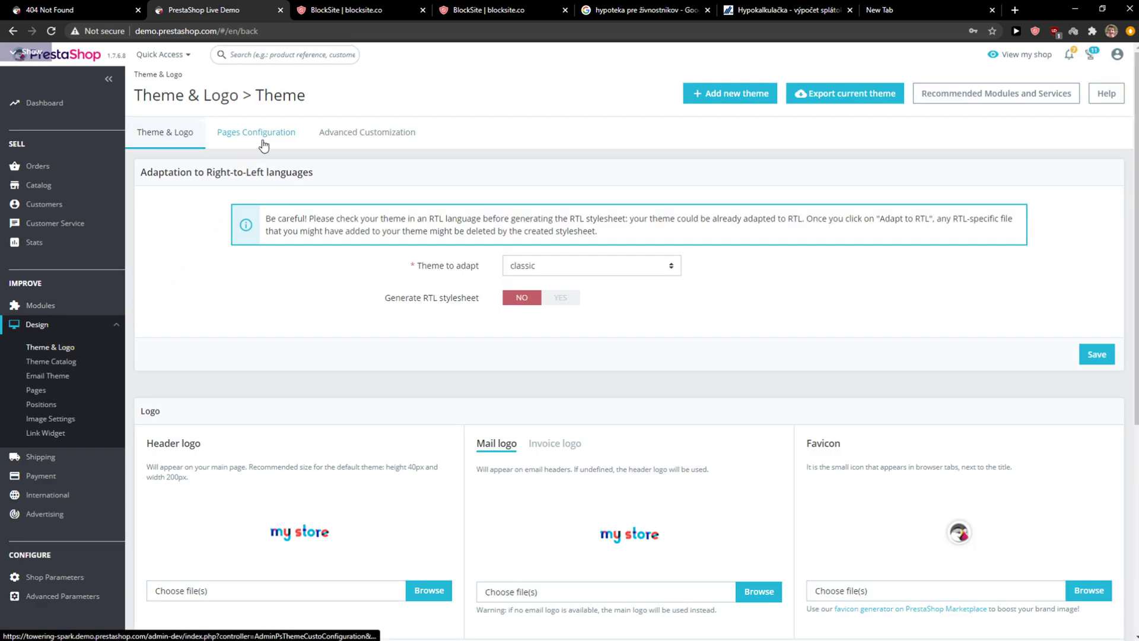
pyautogui.click(255, 132)
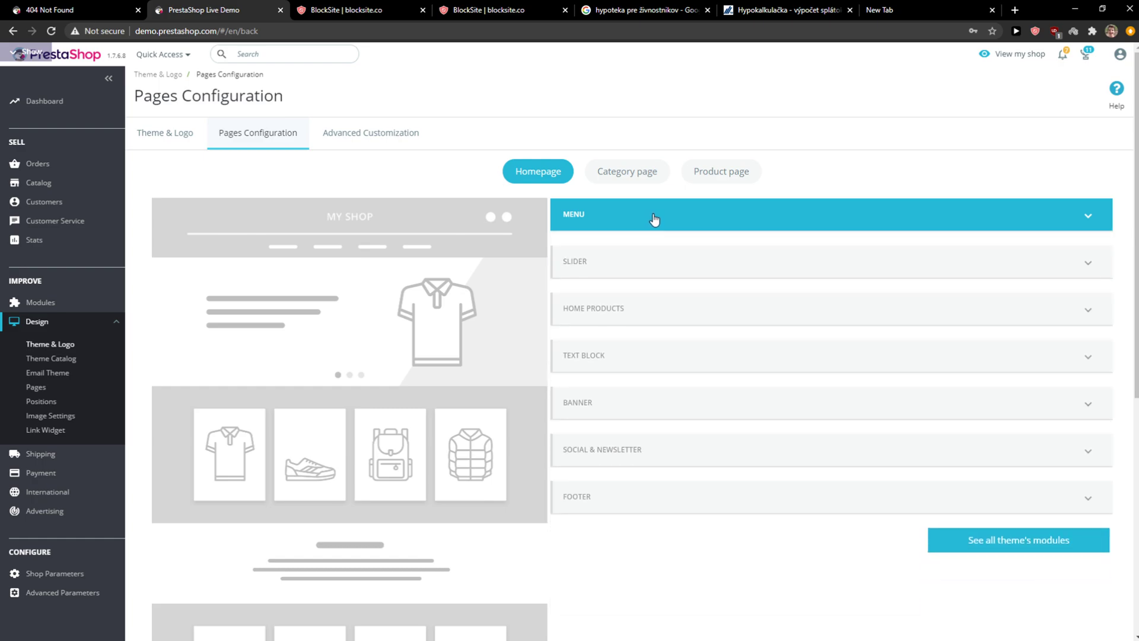
# Expand the homepage Menu group listing Categories, Content pages, Brands and Suppliers, Main menu.
pyautogui.click(653, 214)
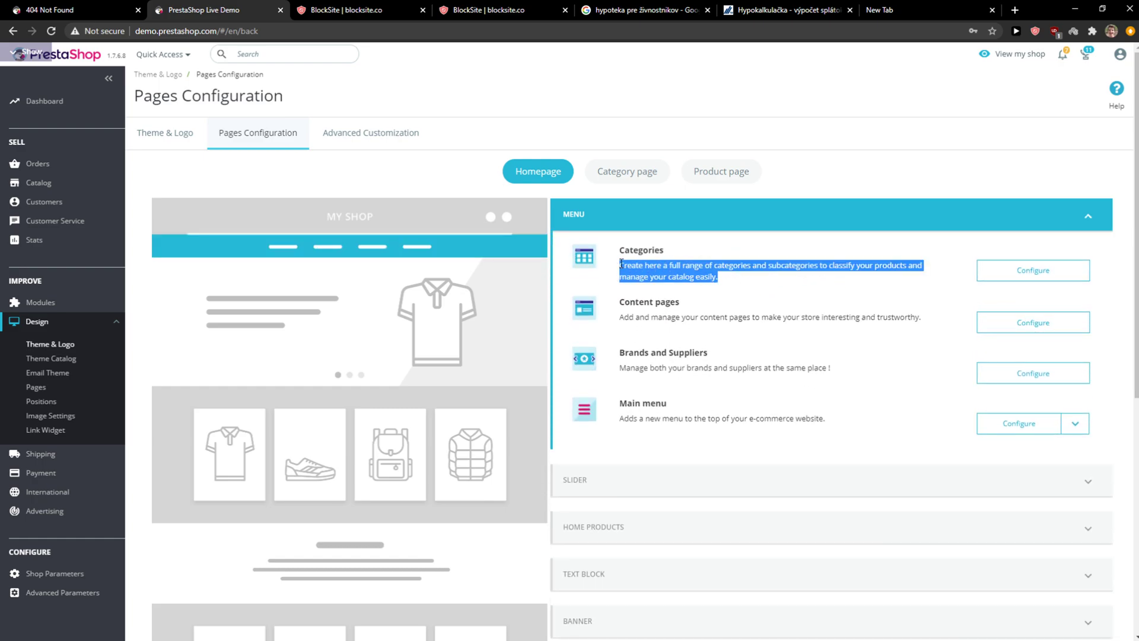
pyautogui.scroll(-3)
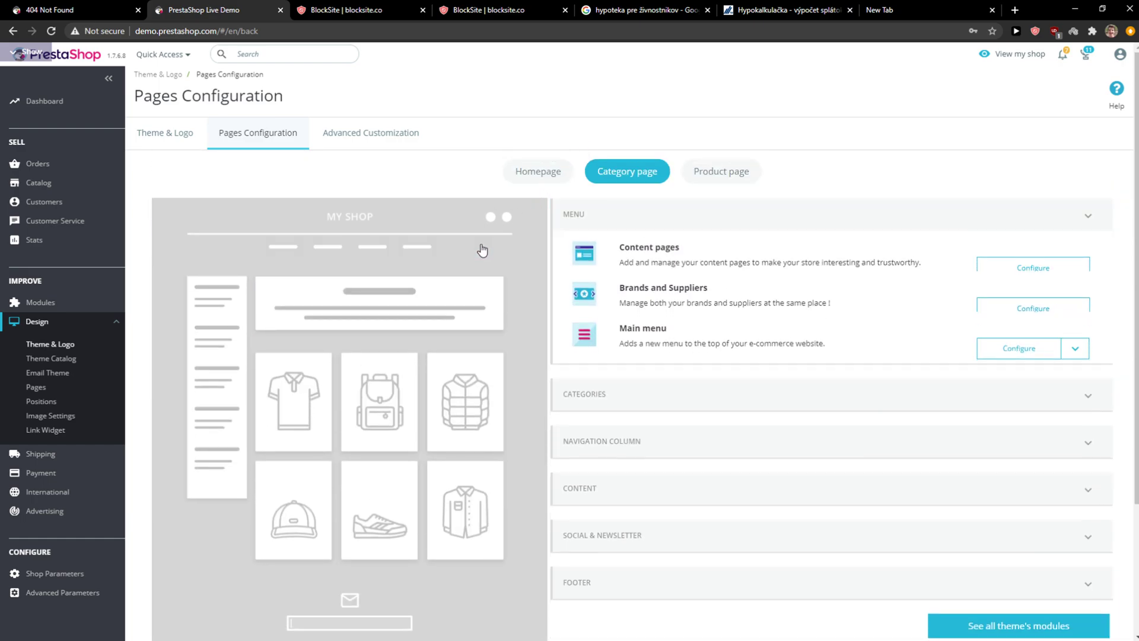
pyautogui.click(537, 171)
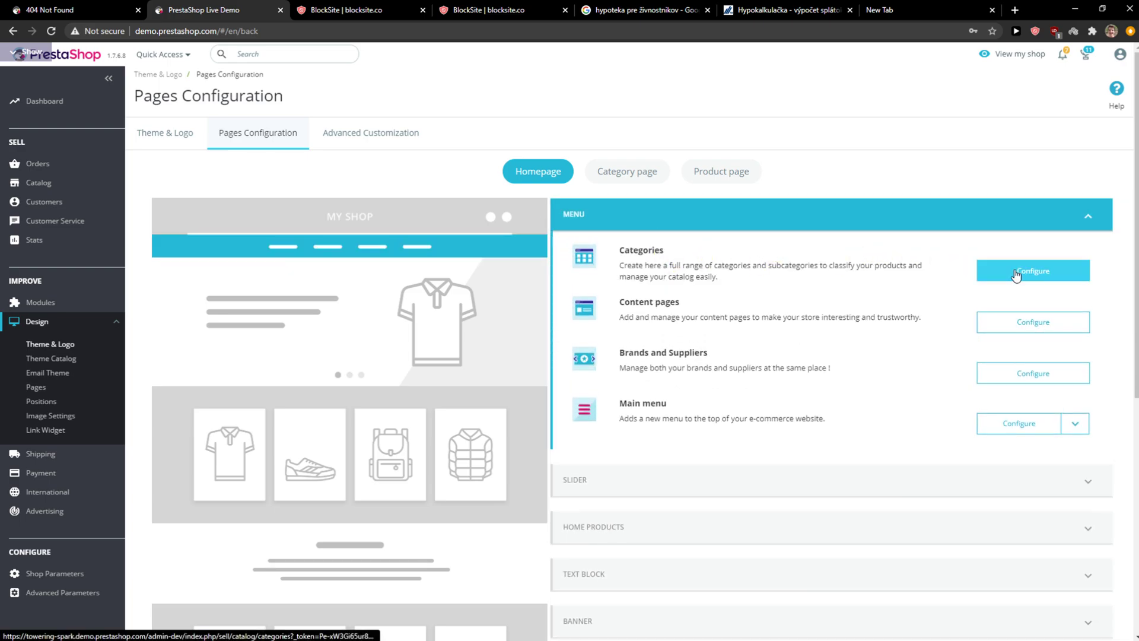
# Go to the catalog category list via Configure next to Categories.
pyautogui.click(1031, 270)
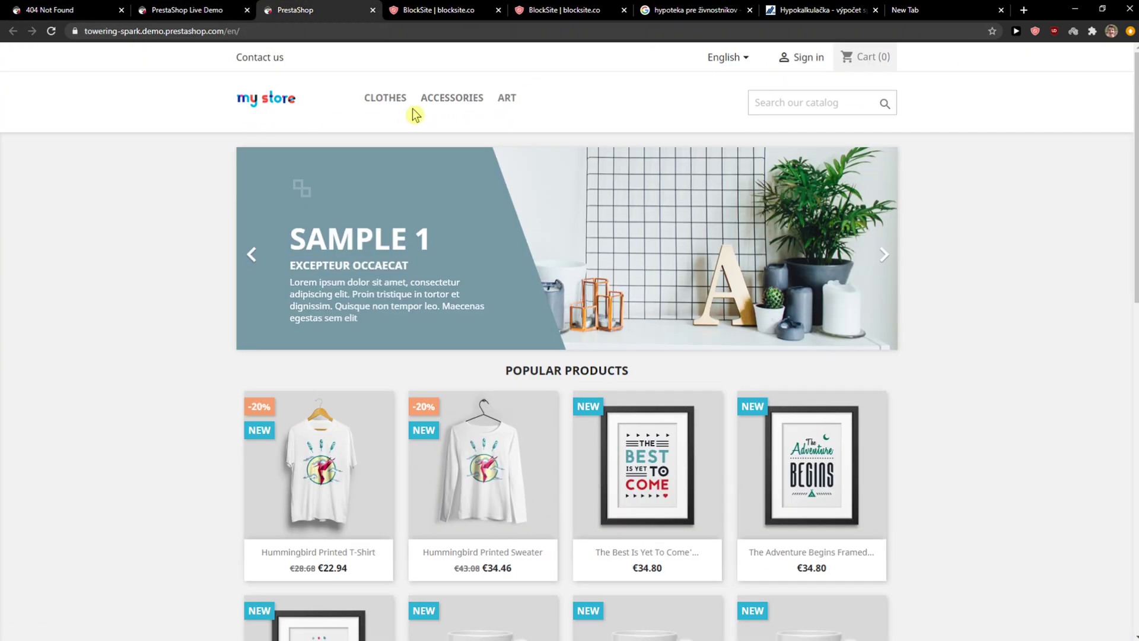
pyautogui.moveTo(367, 92)
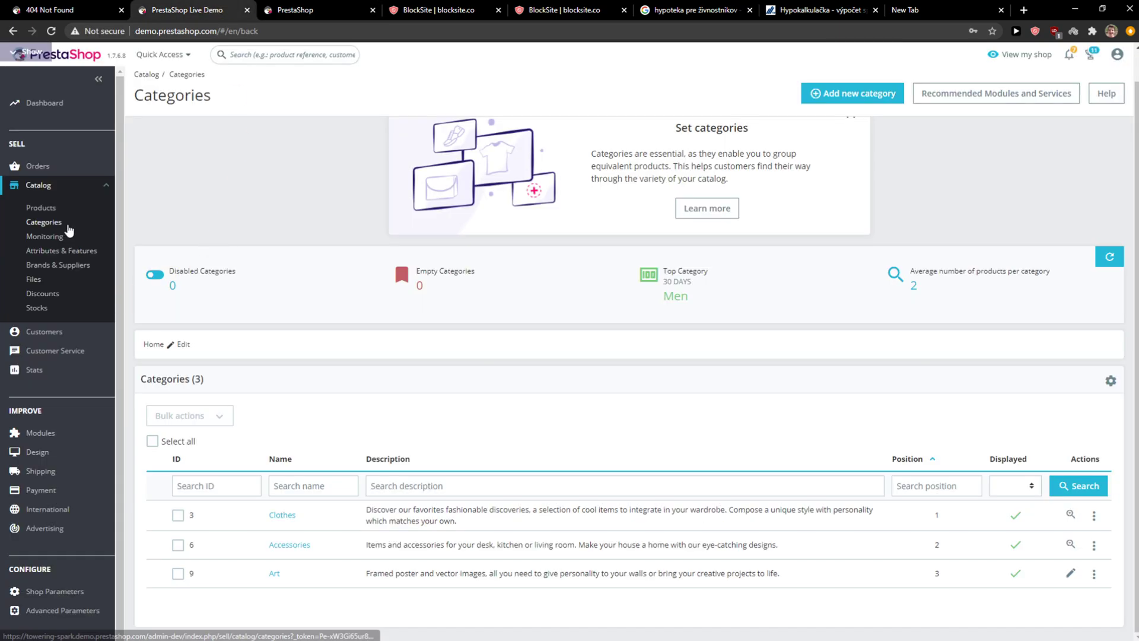
pyautogui.moveTo(194, 251)
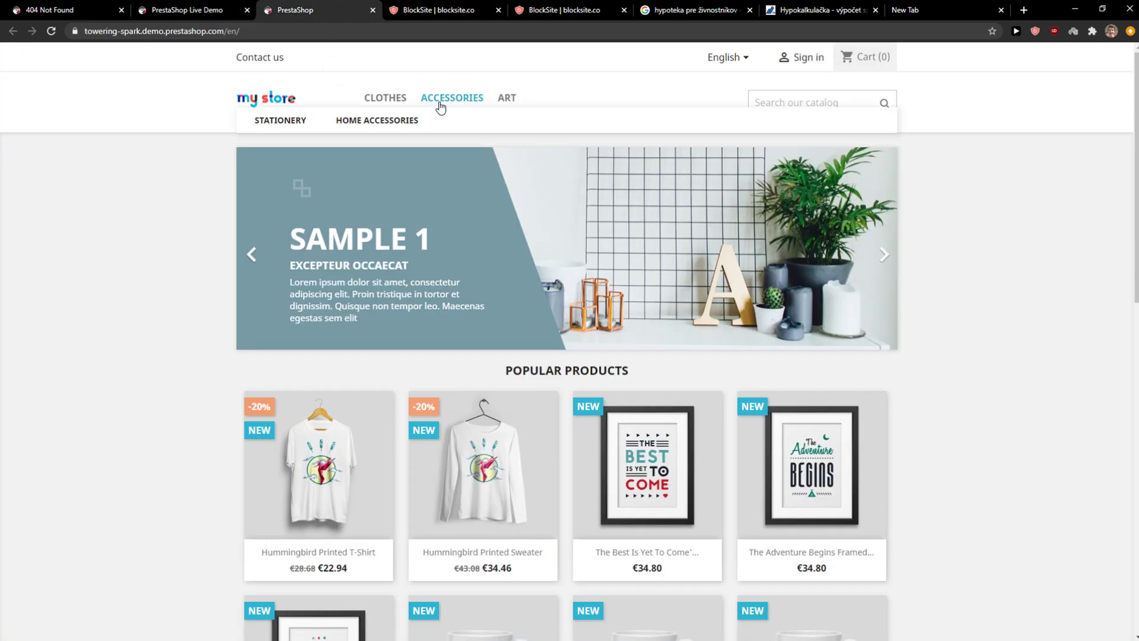
pyautogui.moveTo(279, 120)
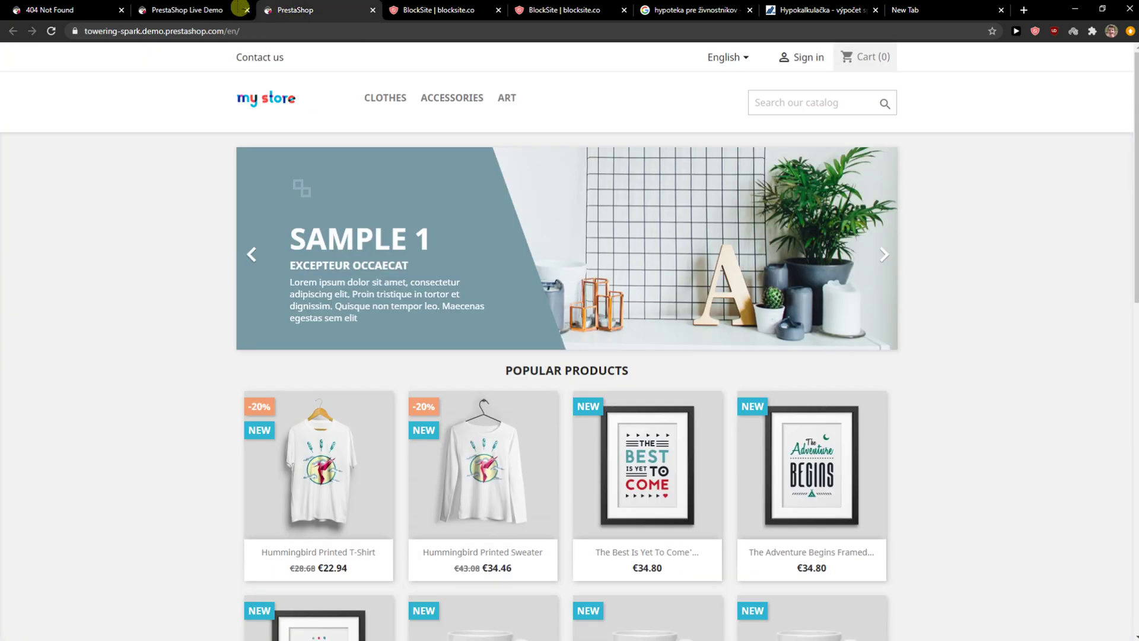
# Back in the category list, reorder rows and show Accessories' Stationery and Home Accessories subcategories.
pyautogui.click(185, 10)
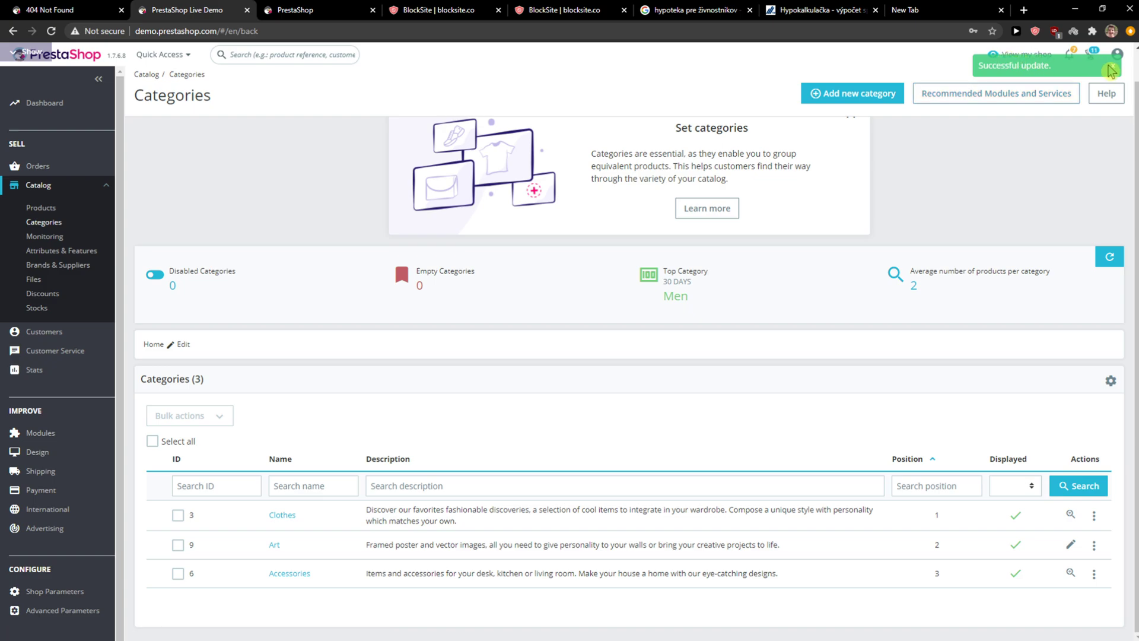
pyautogui.click(396, 10)
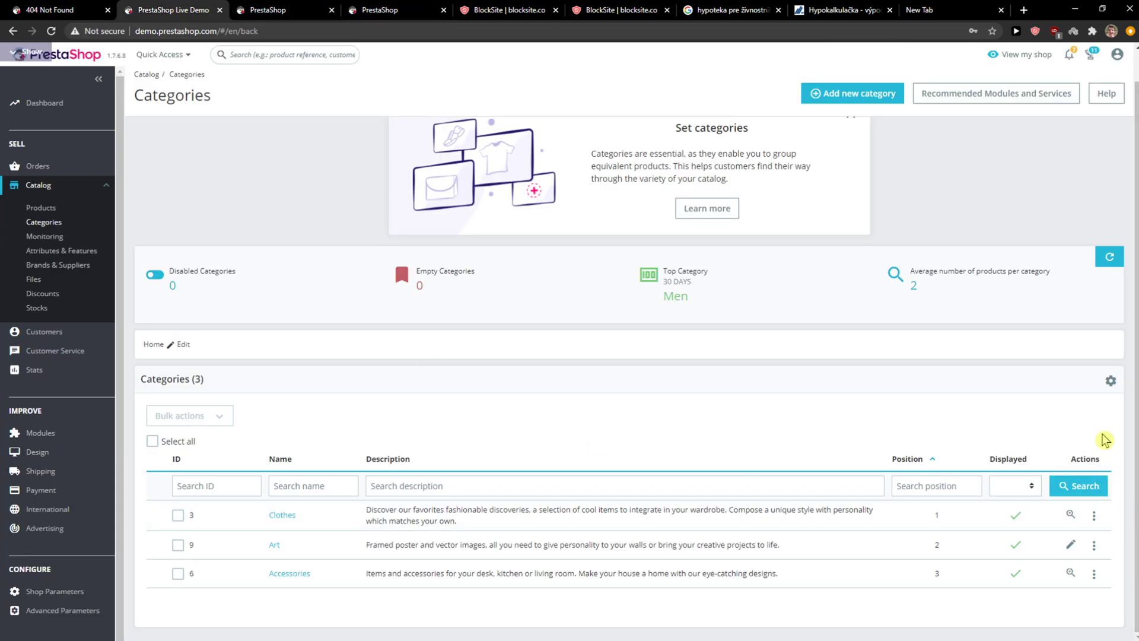
pyautogui.moveTo(281, 517)
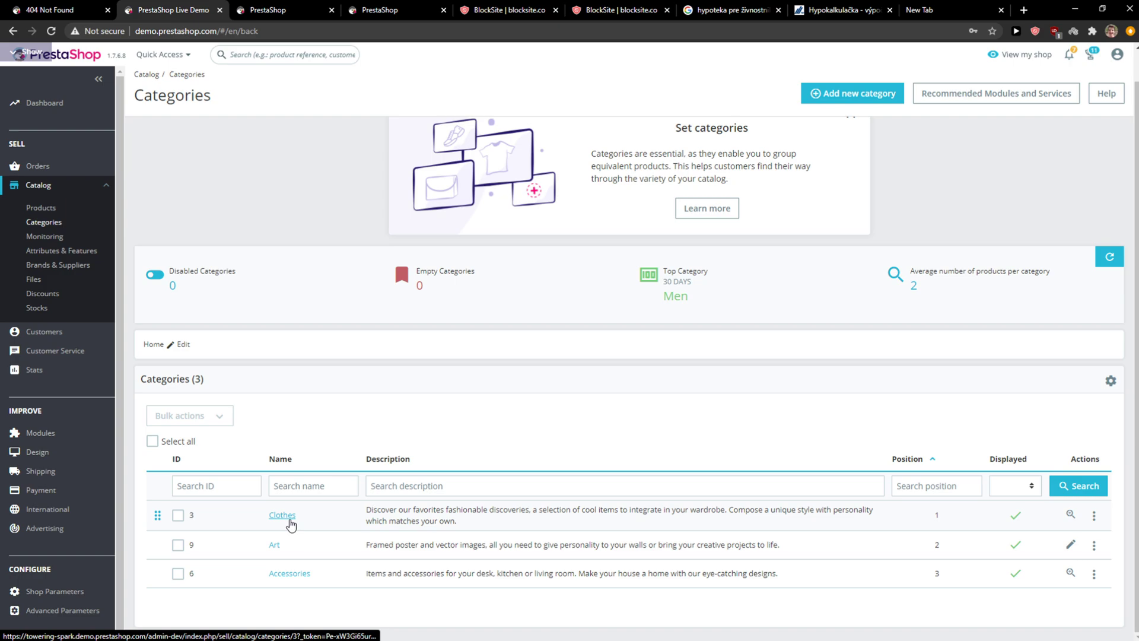
pyautogui.click(274, 545)
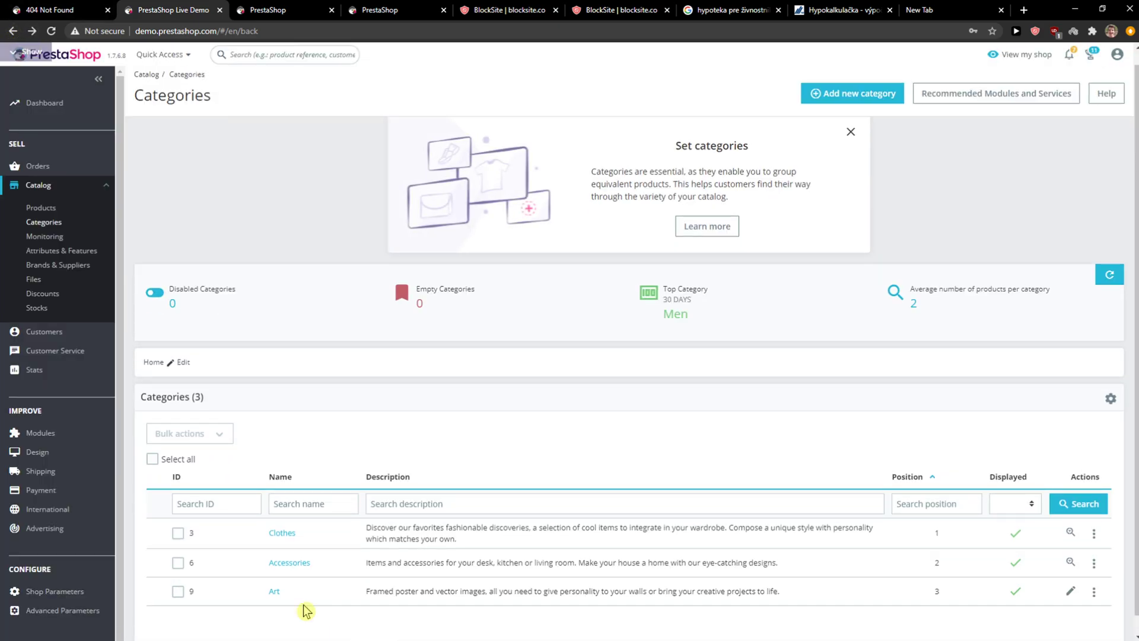
pyautogui.click(289, 562)
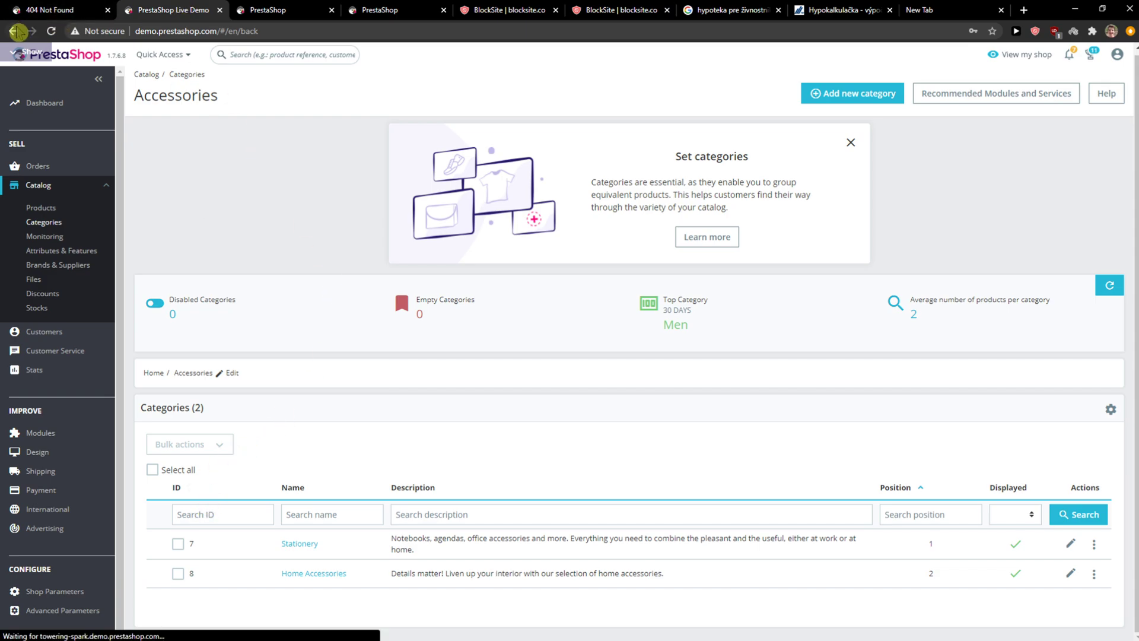
# Start a new category and scroll through its form to the parent category field.
pyautogui.click(852, 93)
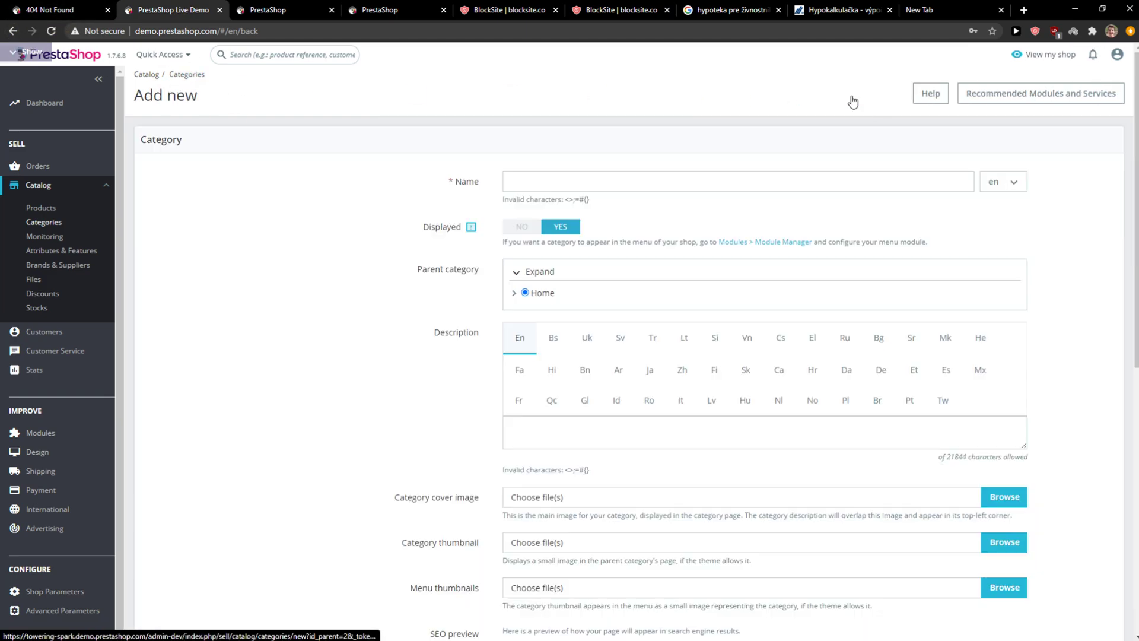
pyautogui.scroll(-3)
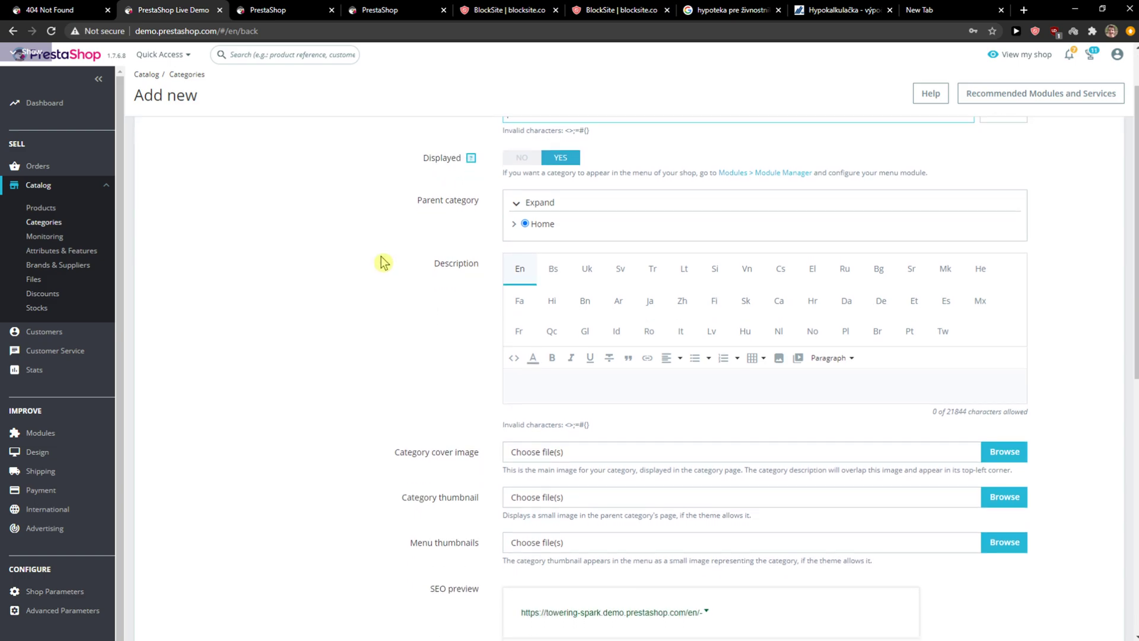
pyautogui.scroll(-3)
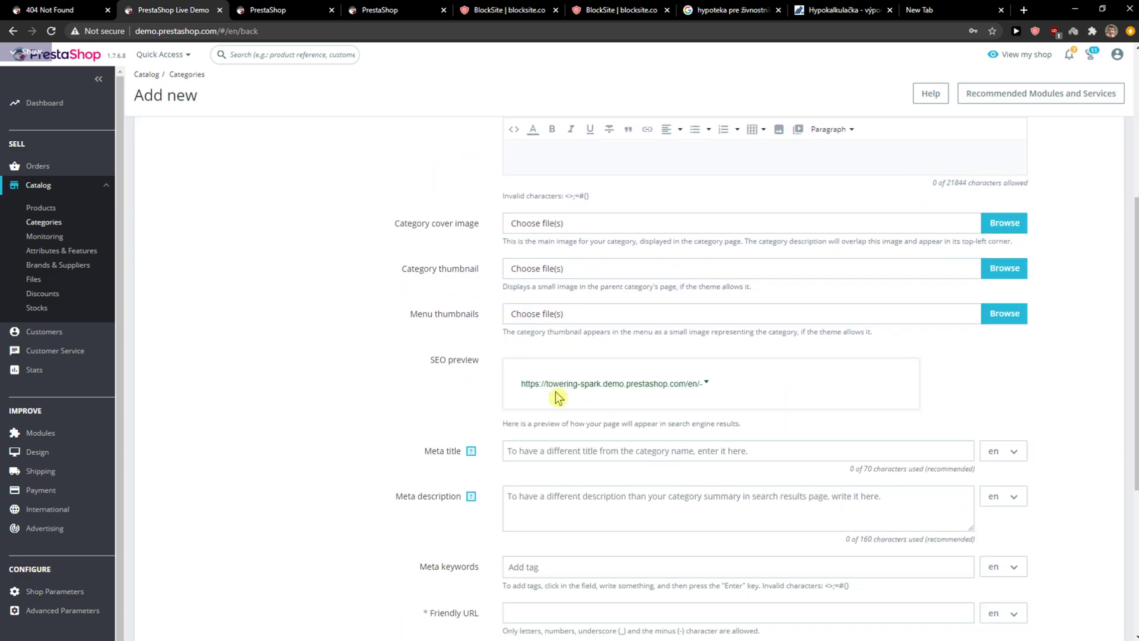
pyautogui.scroll(-3)
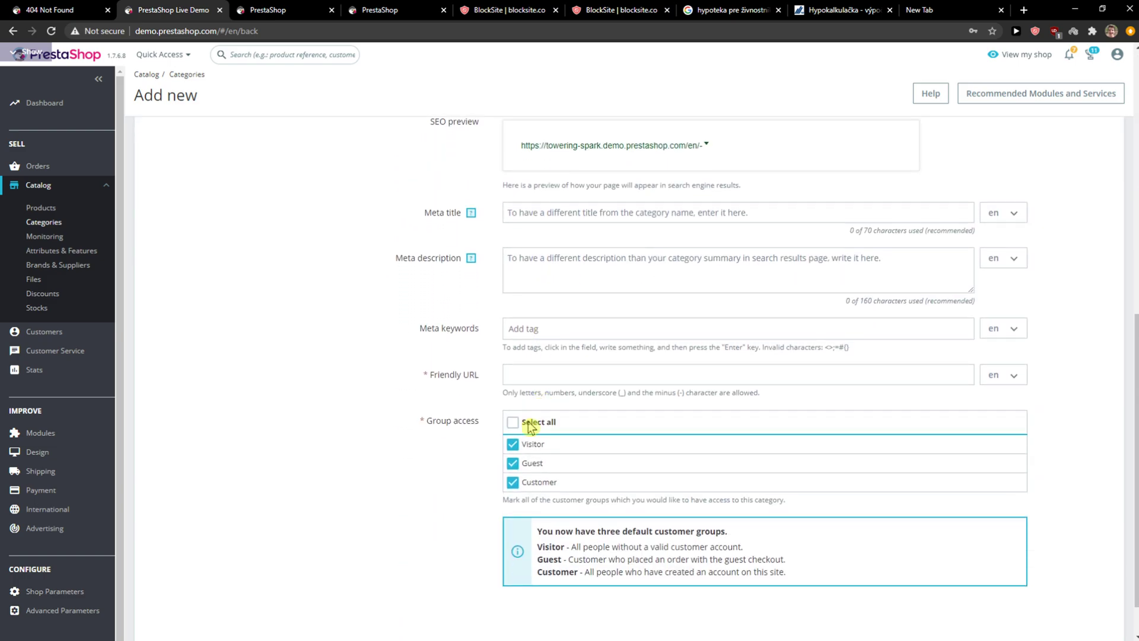
pyautogui.scroll(-3)
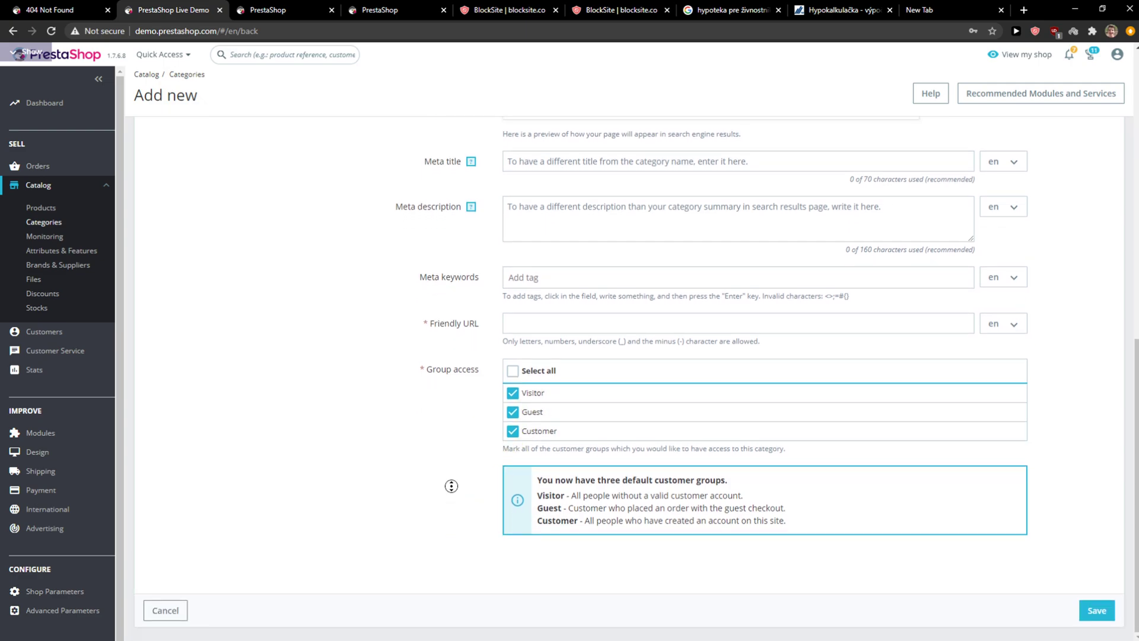
pyautogui.scroll(3)
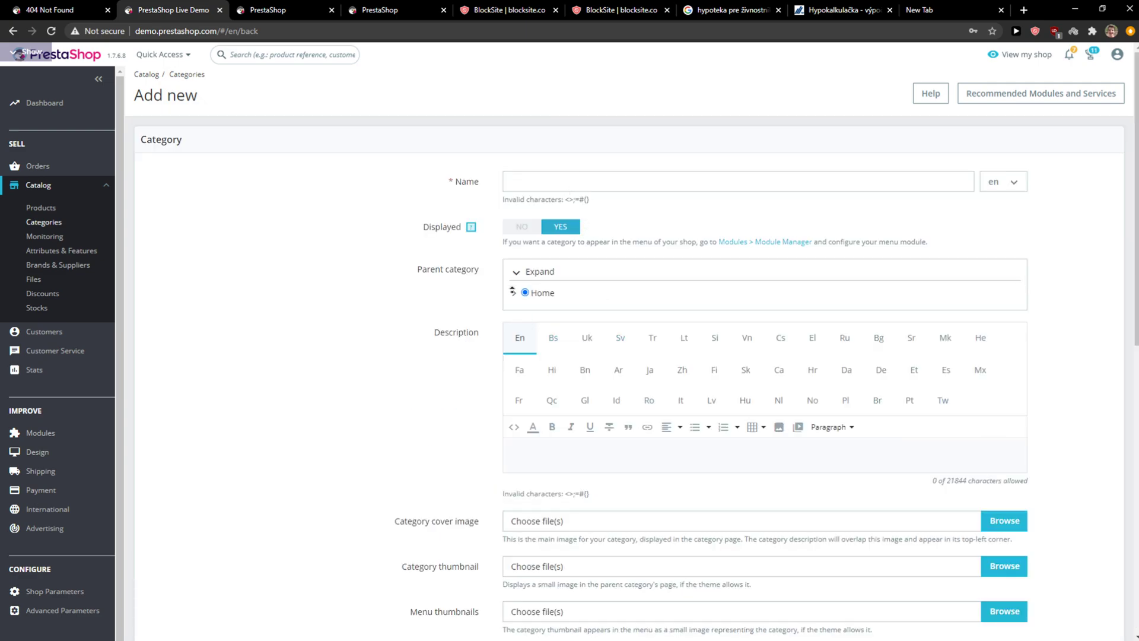
# Expand the Home category tree and choose Accessories as the parent category.
pyautogui.click(514, 293)
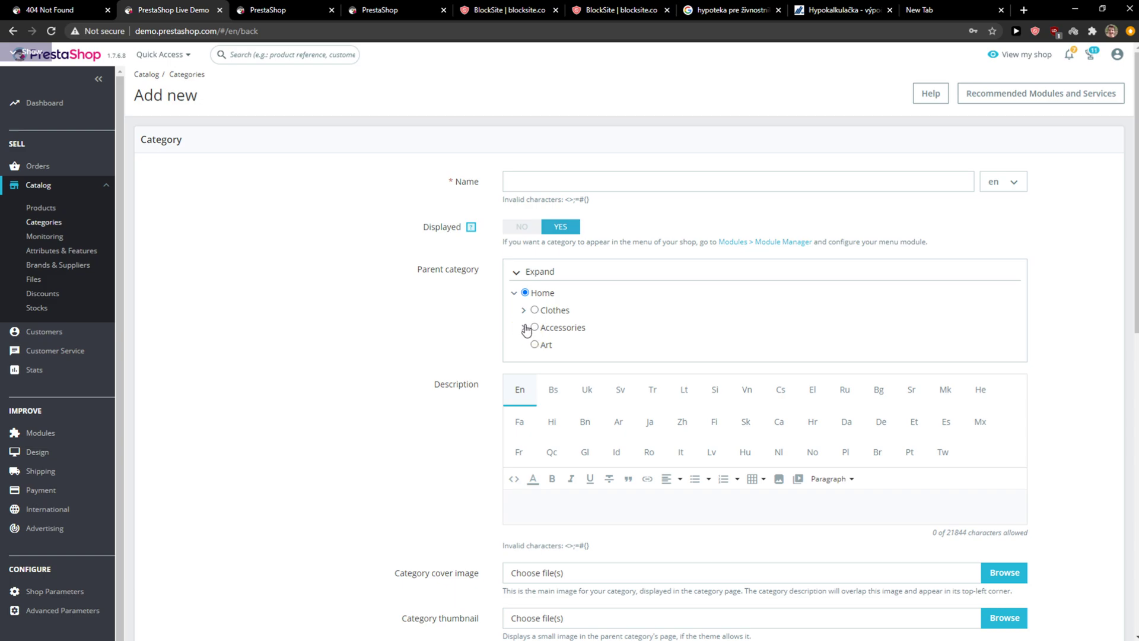
pyautogui.click(524, 310)
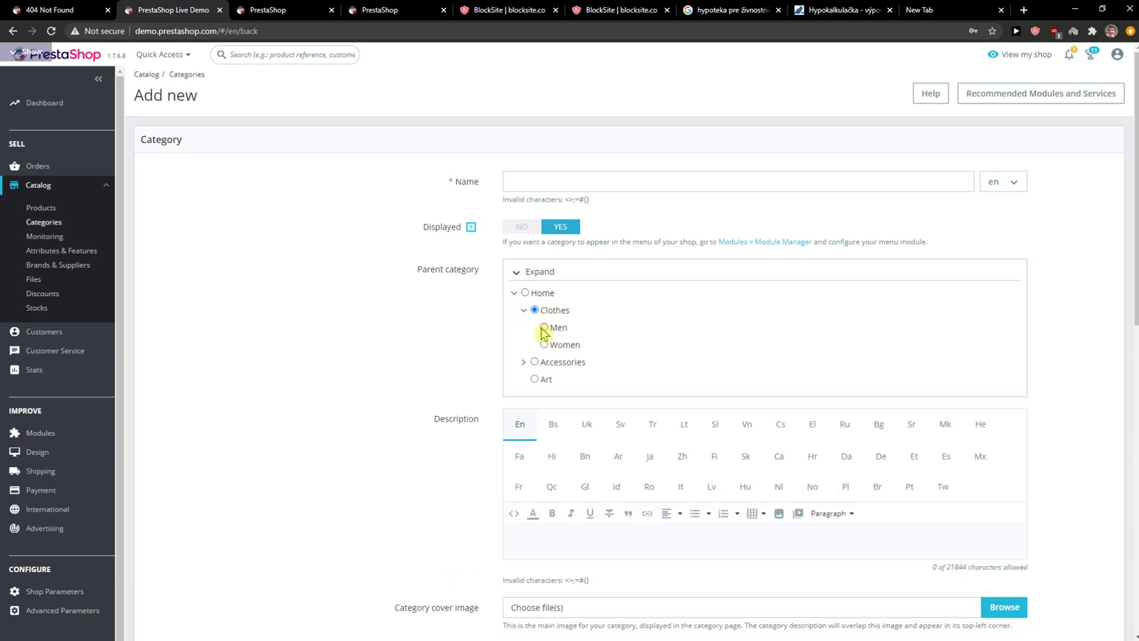
pyautogui.click(524, 363)
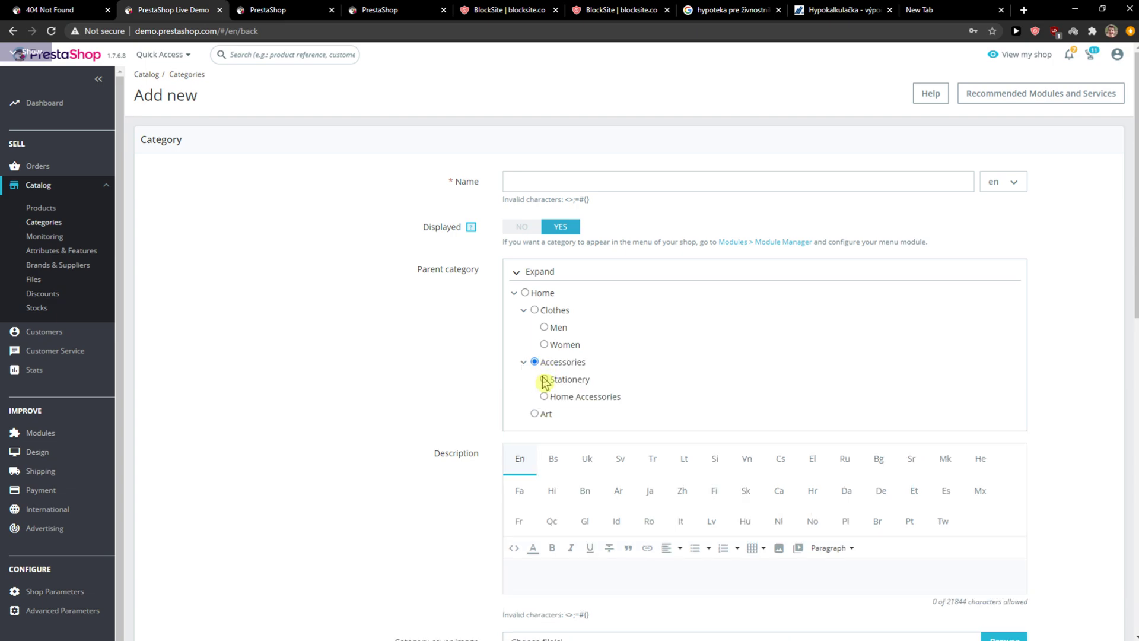
pyautogui.moveTo(546, 372)
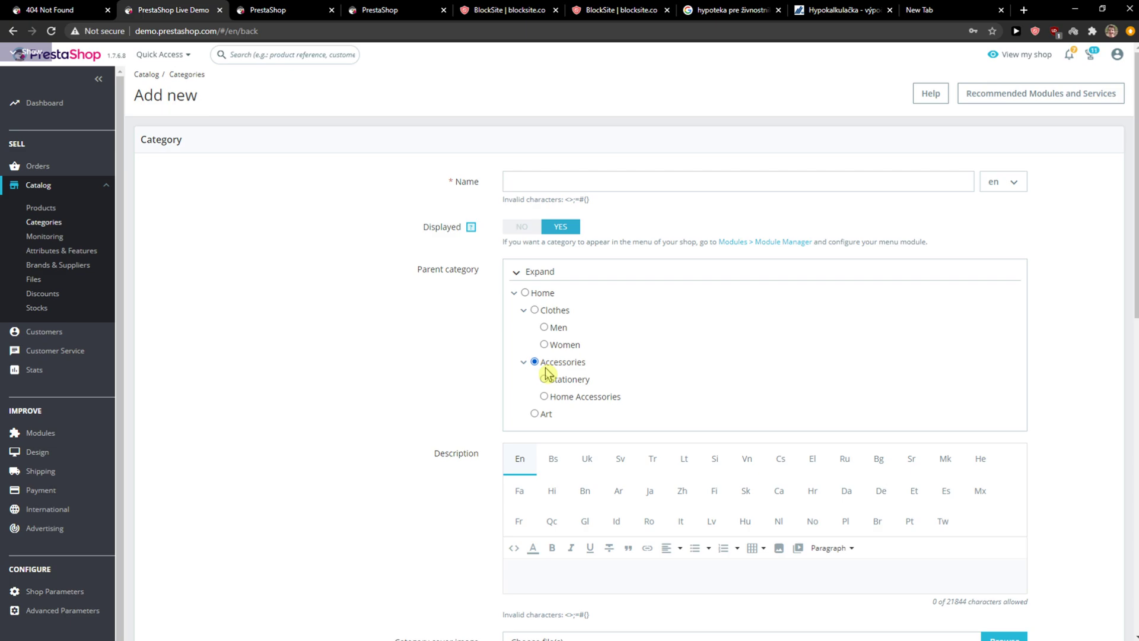
pyautogui.scroll(-3)
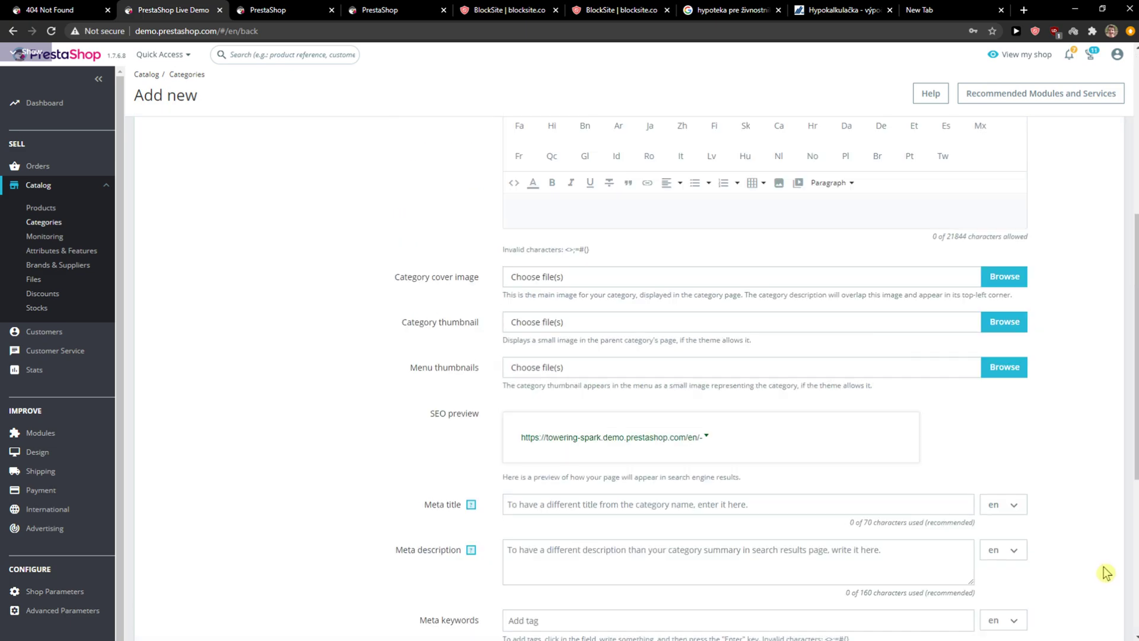
# Check the storefront header menu (Clothes, Accessories, Art), glancing back at the category list between visits.
pyautogui.click(268, 10)
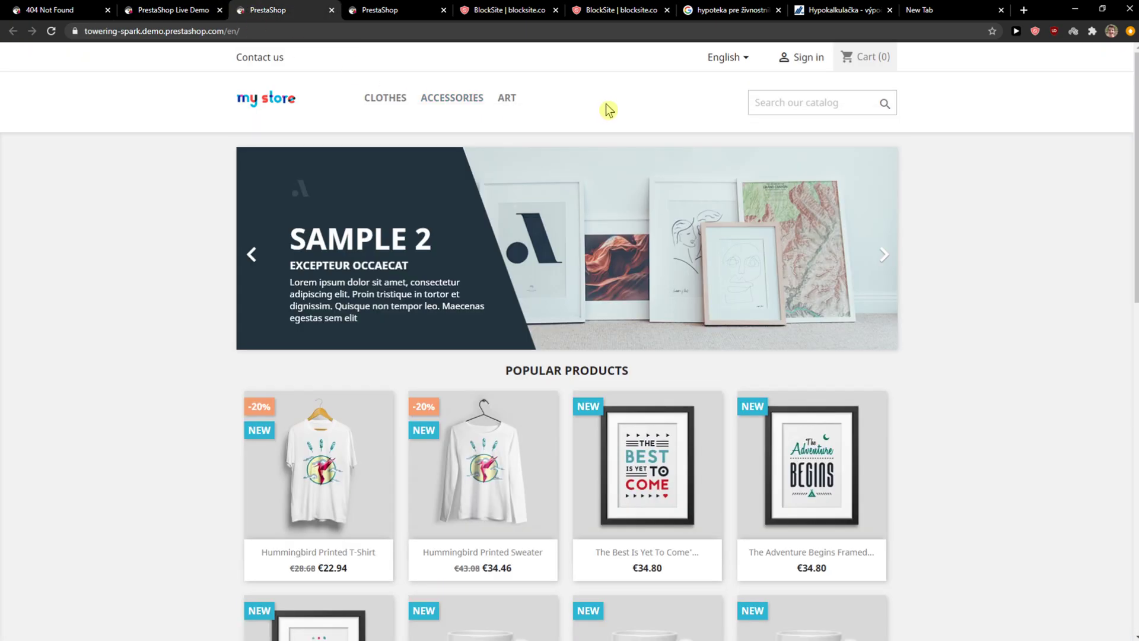
pyautogui.click(172, 9)
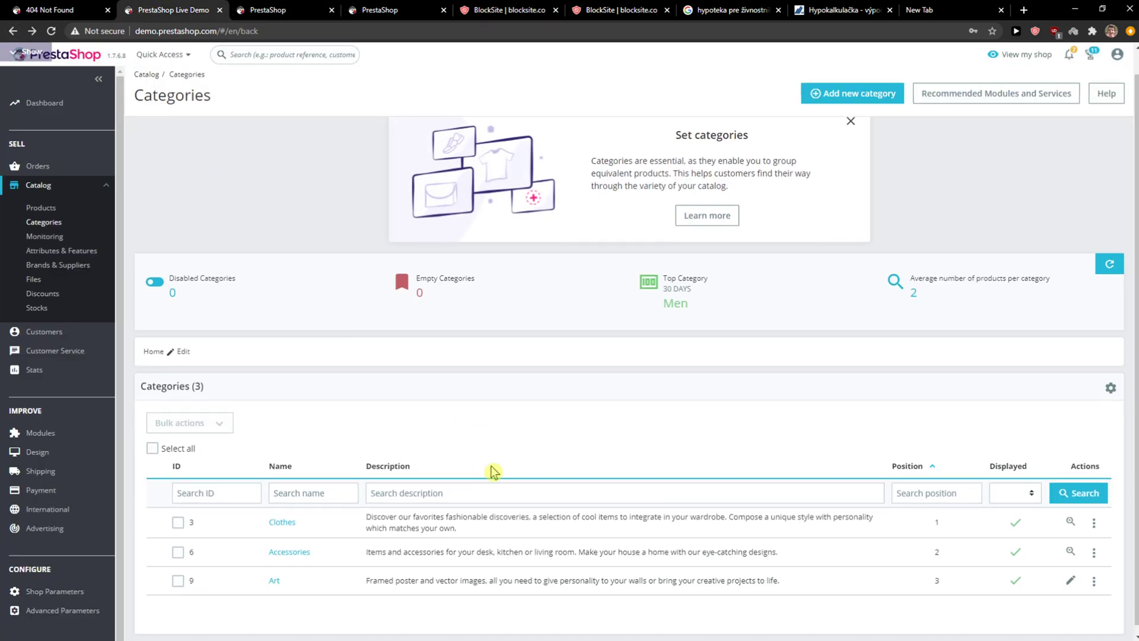
pyautogui.scroll(3)
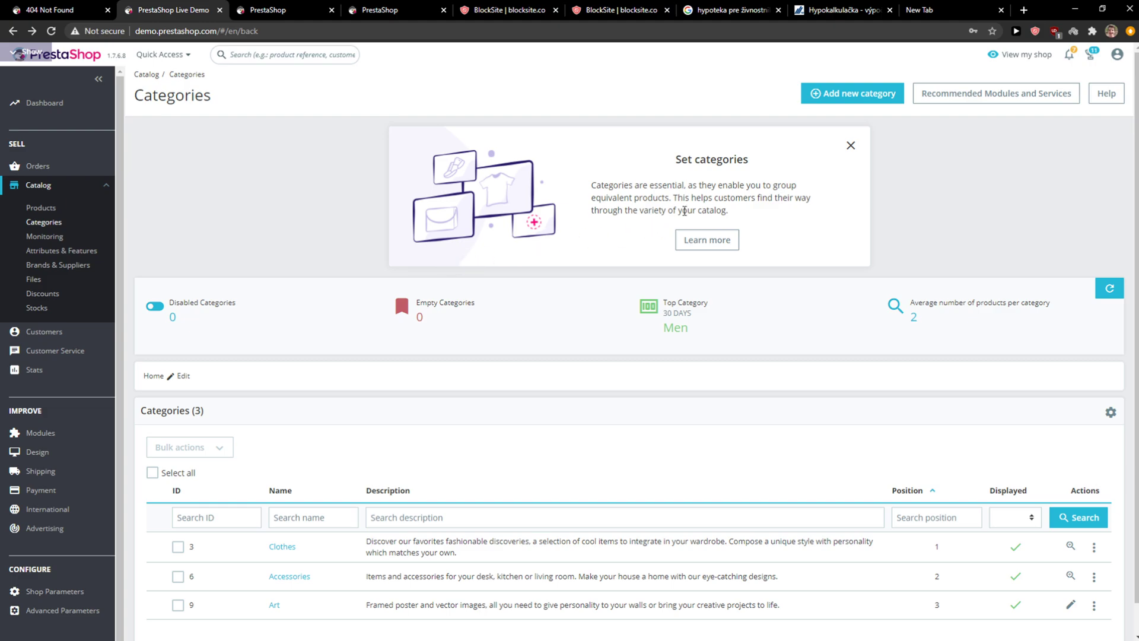
pyautogui.click(851, 145)
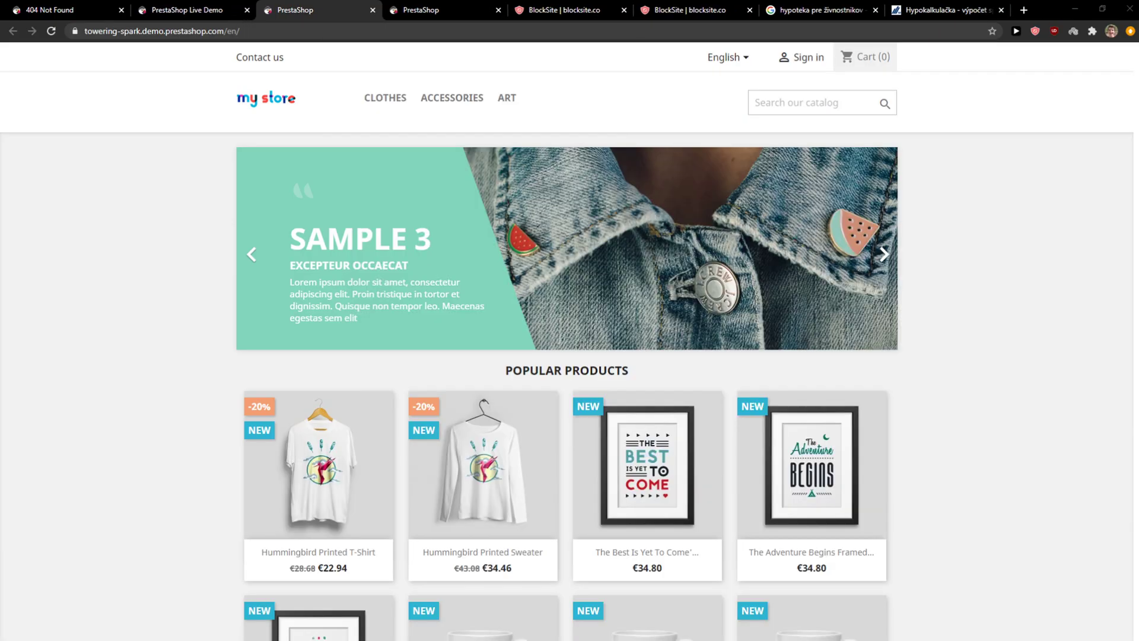
pyautogui.moveTo(35, 187)
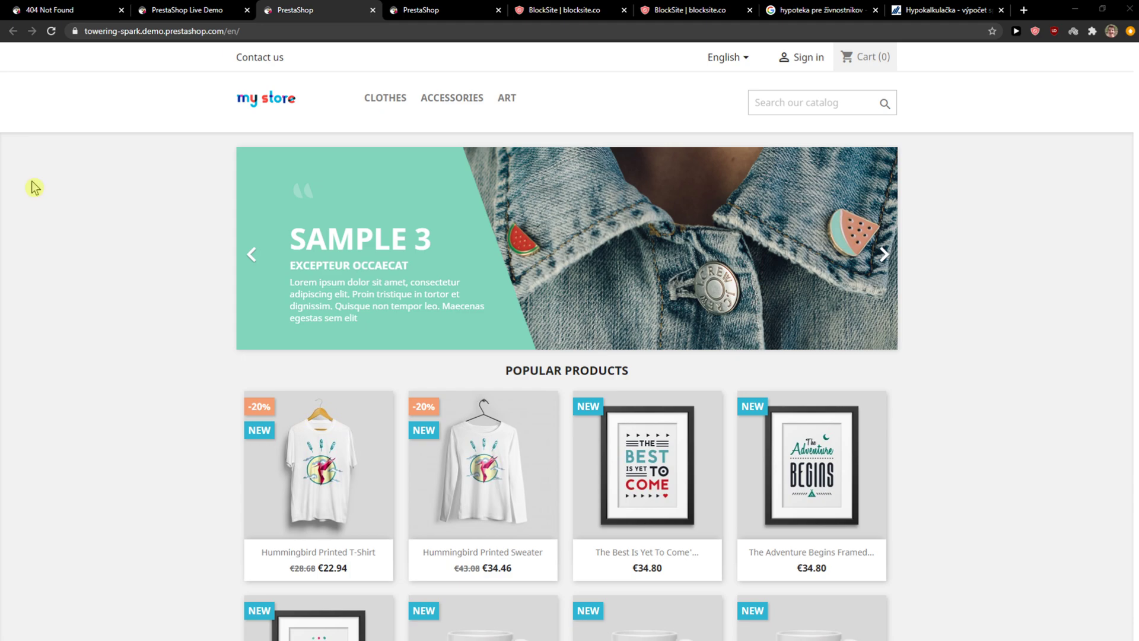